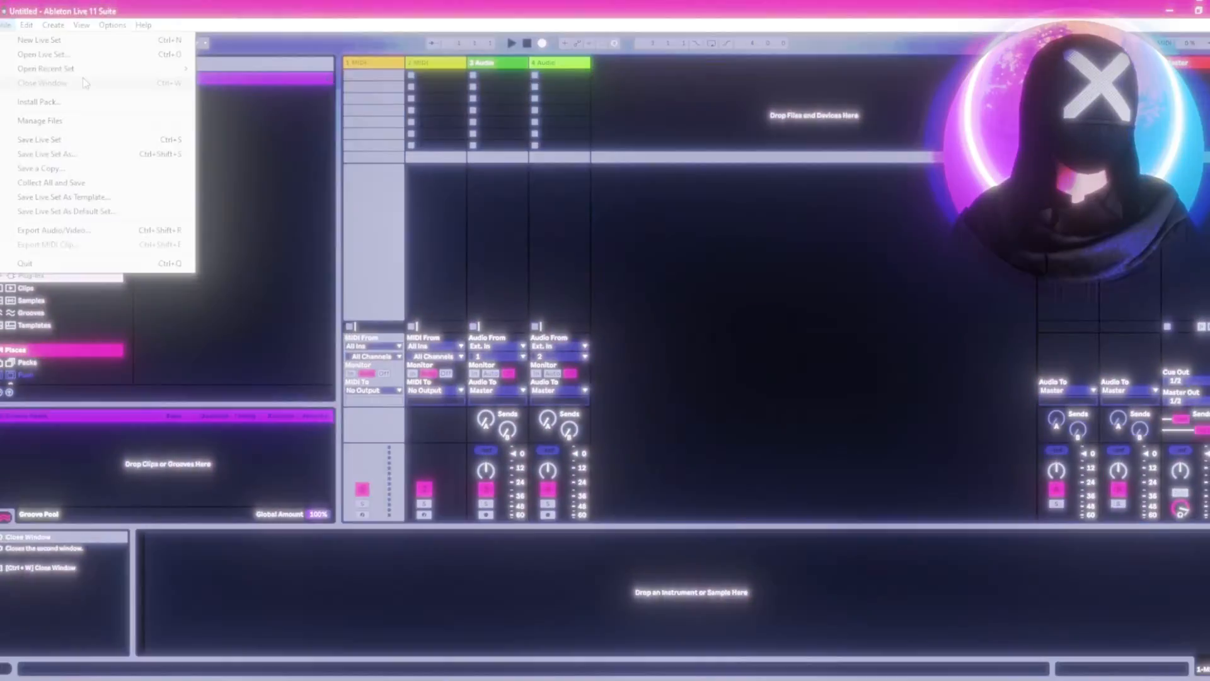
- Load the recent set 'come thru sync voxxxy-lows37' and acknowledge the serious program error
left_click(42, 65)
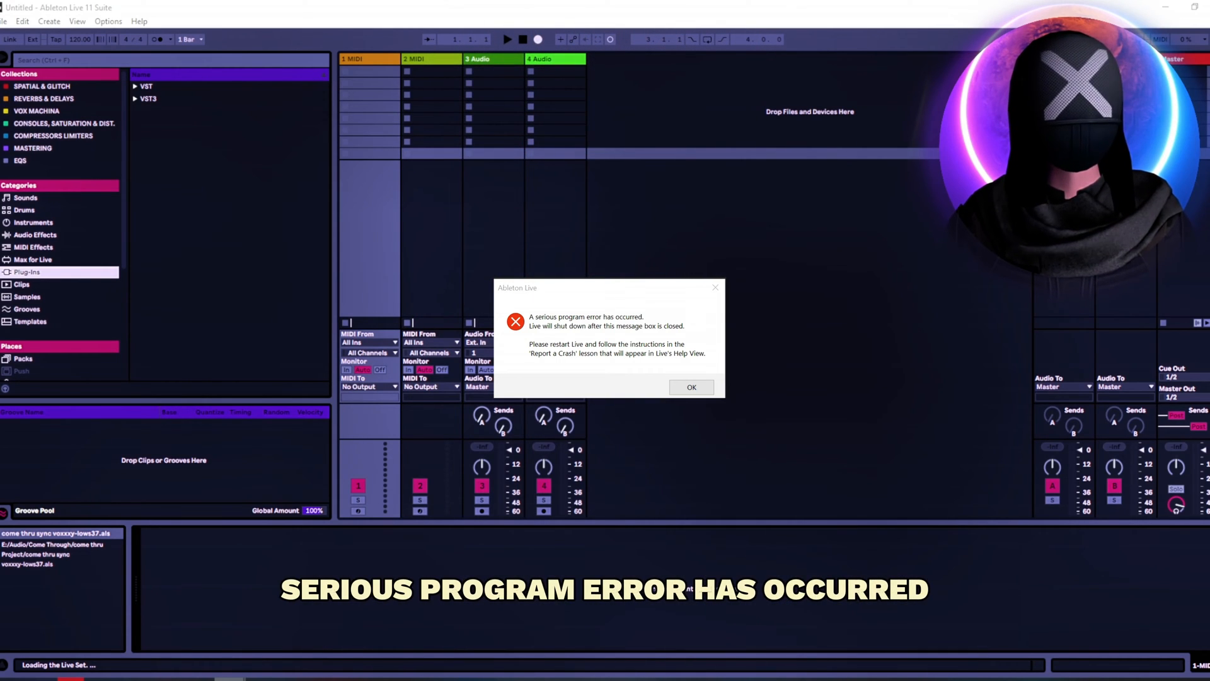
left_click(690, 386)
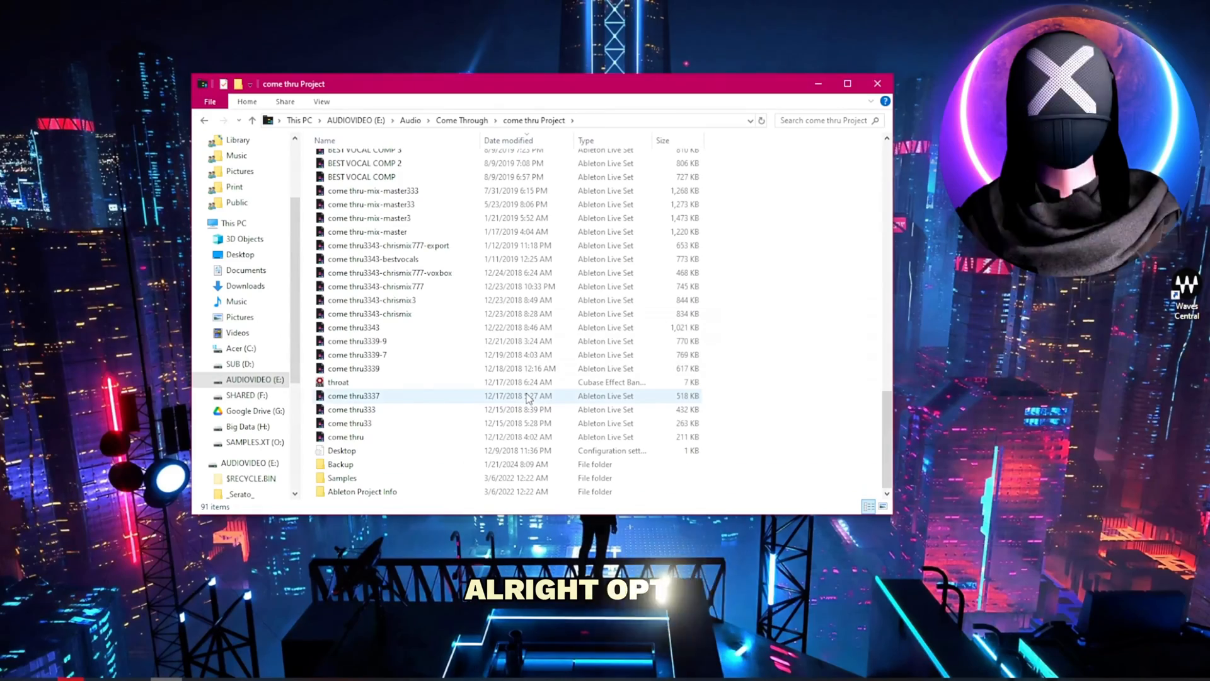
- Open the Backup folder and launch the newest backup set, dated 1/21/2024 8:09 AM
left_click(340, 463)
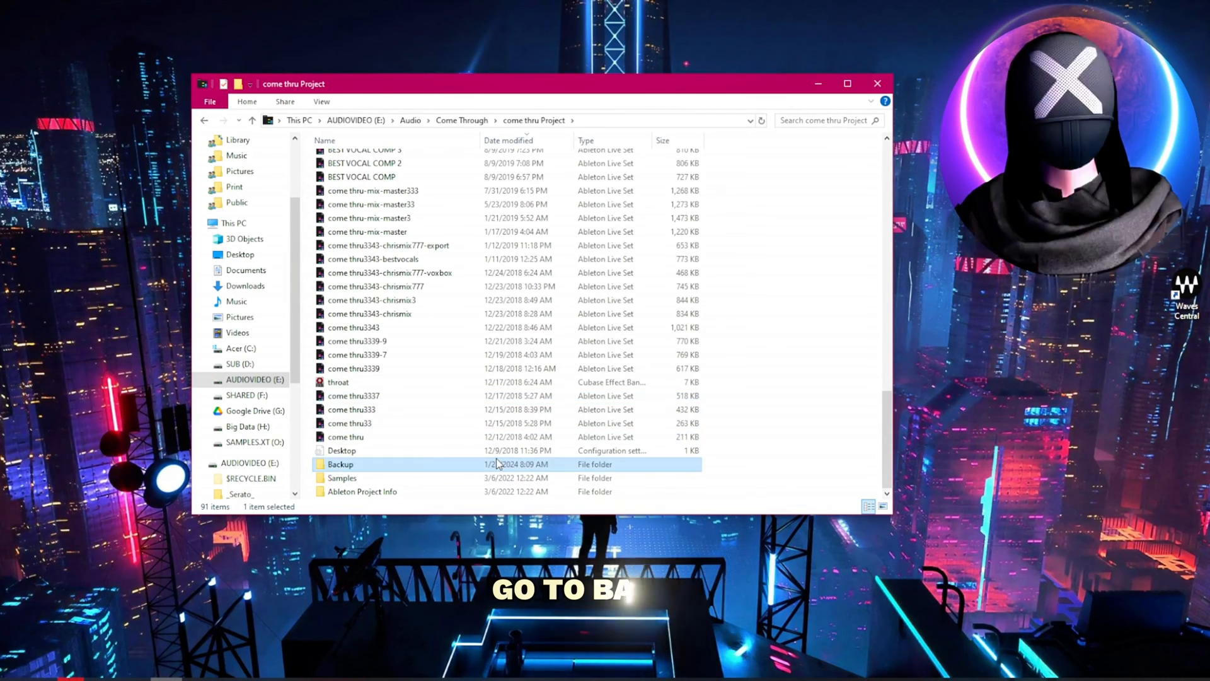
double_click(340, 464)
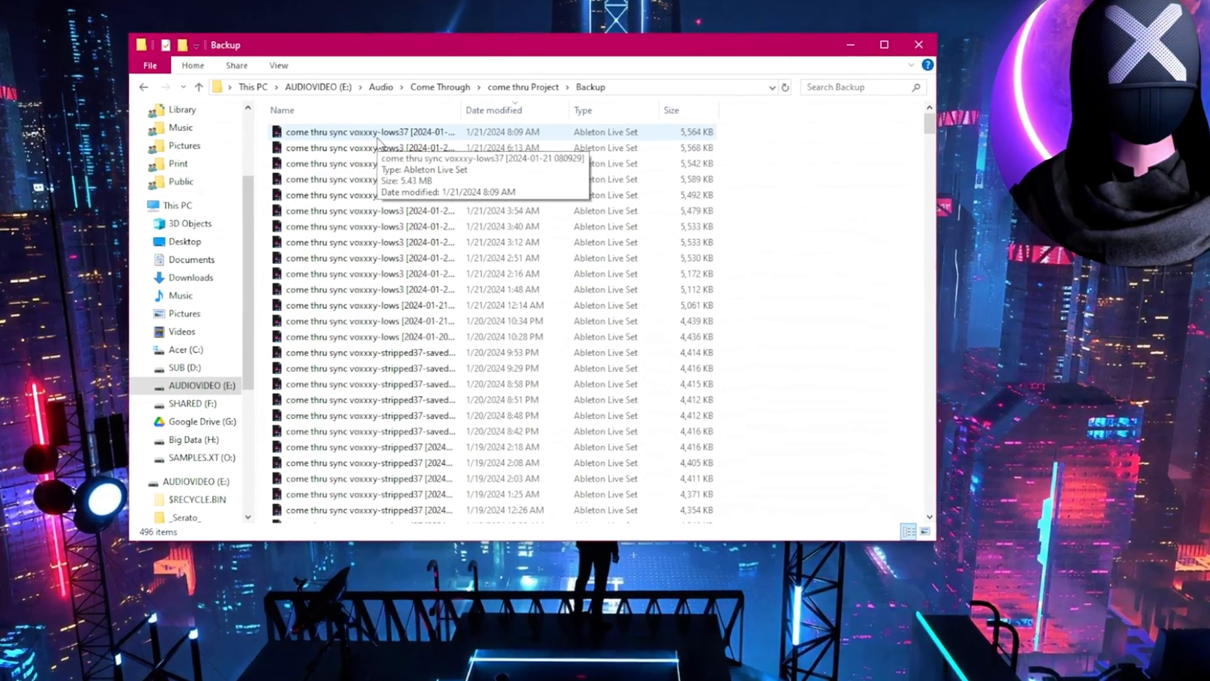
left_click(371, 135)
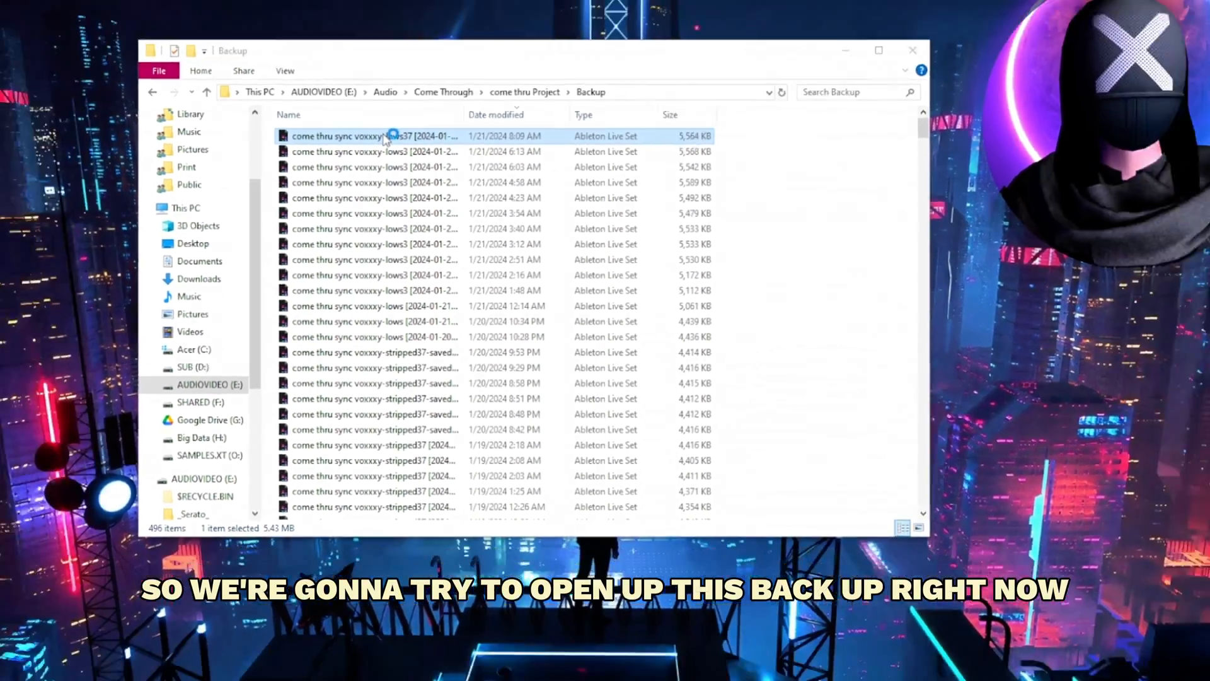
double_click(372, 136)
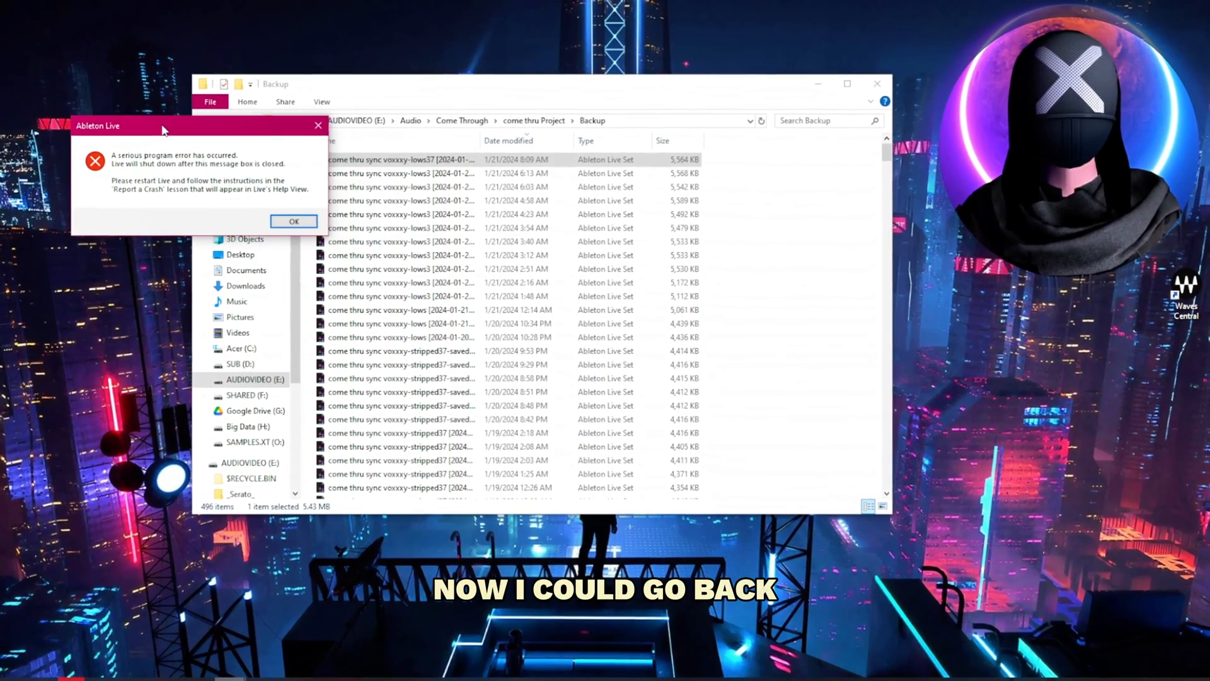
- Dismiss the serious program error dialog with OK
left_click(293, 221)
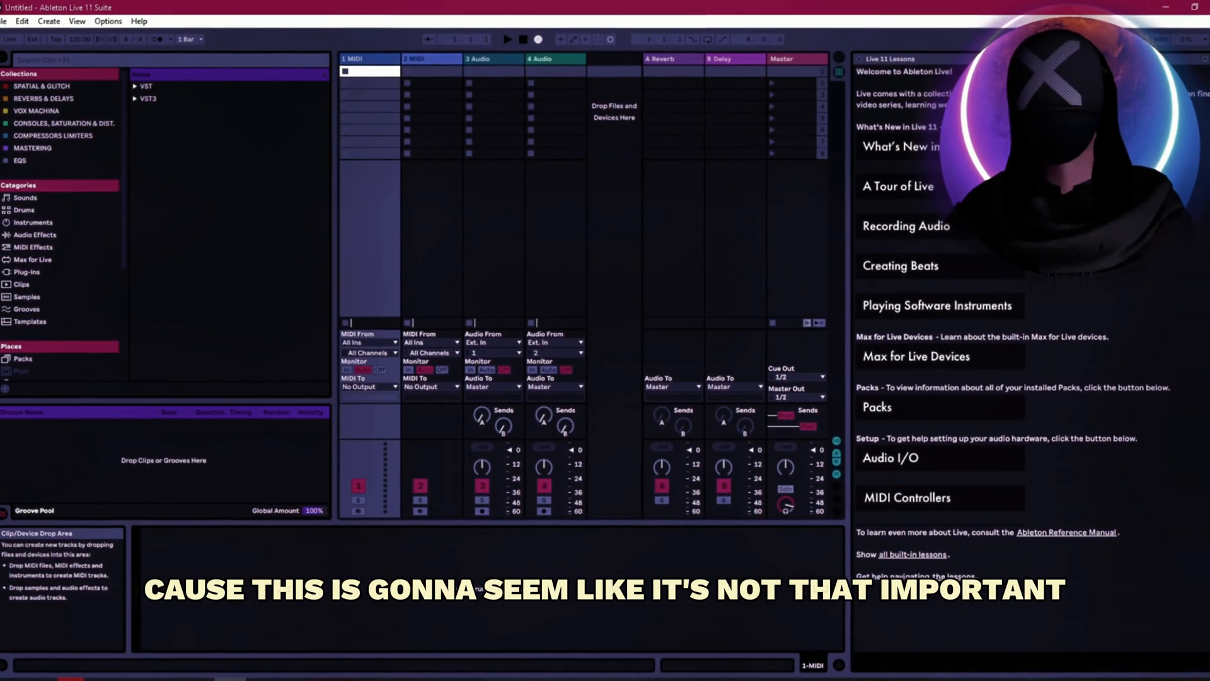
- Show the Report a Crash lesson, then cancel the plug-in rescan in Preferences' Plug-Ins page
left_click(27, 271)
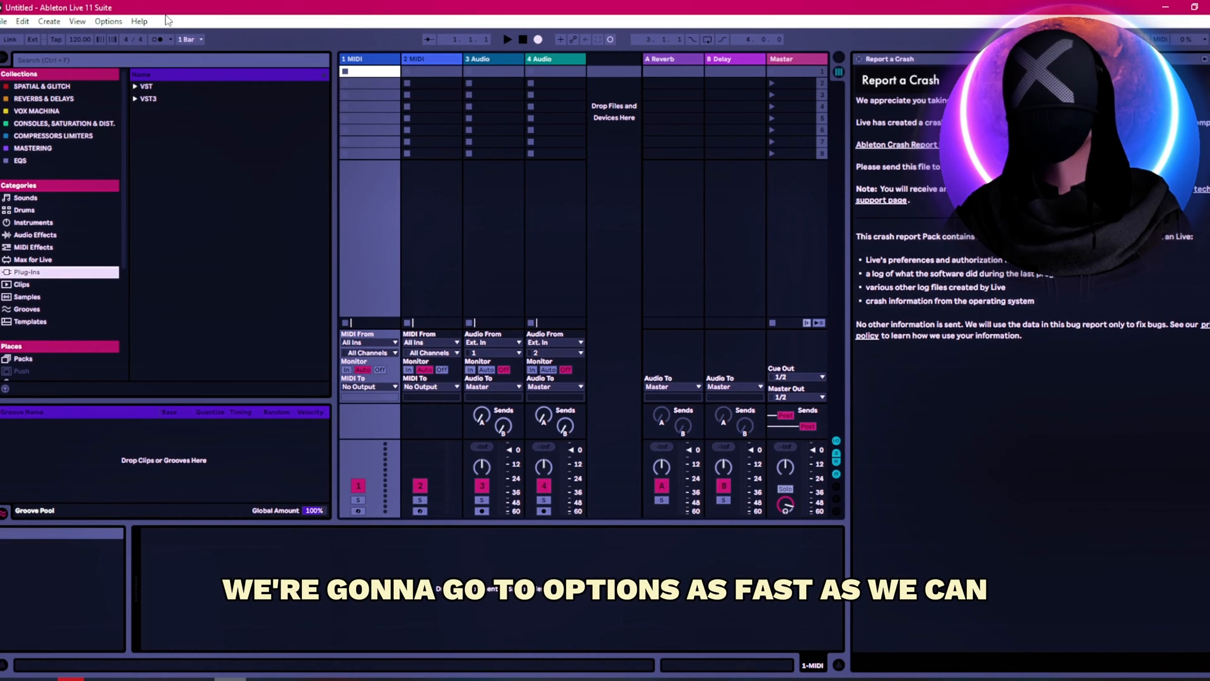
left_click(108, 21)
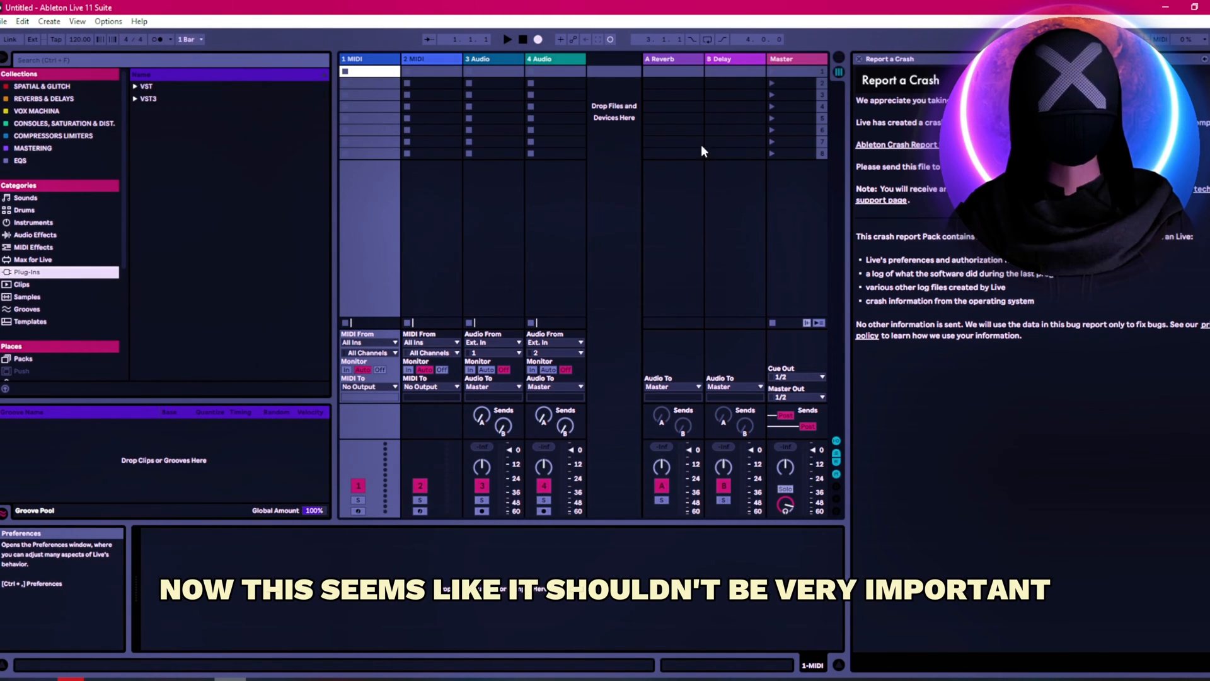
mouse_move(401, 268)
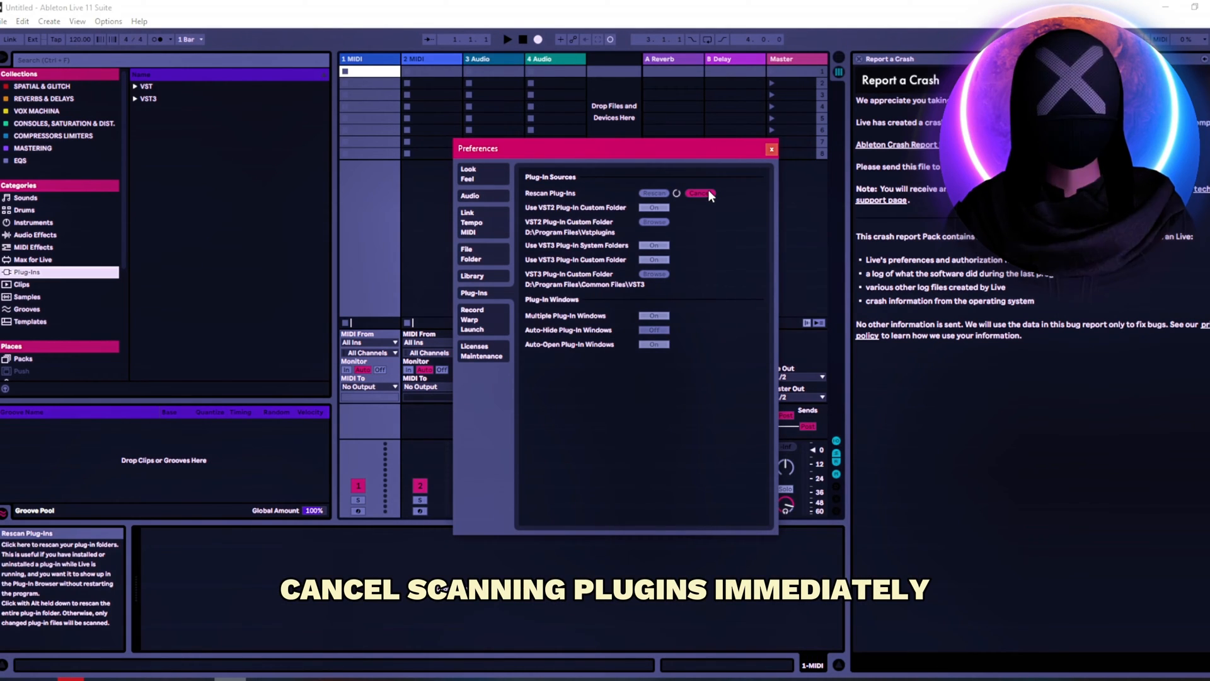
left_click(697, 192)
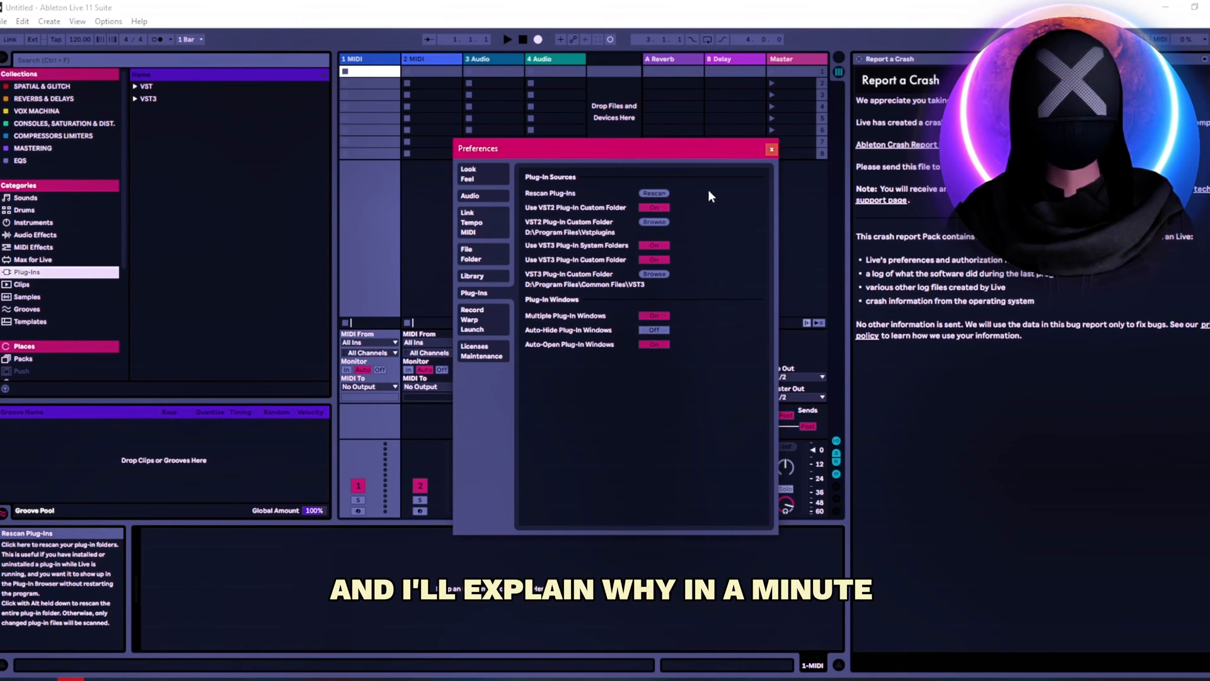
left_click(107, 21)
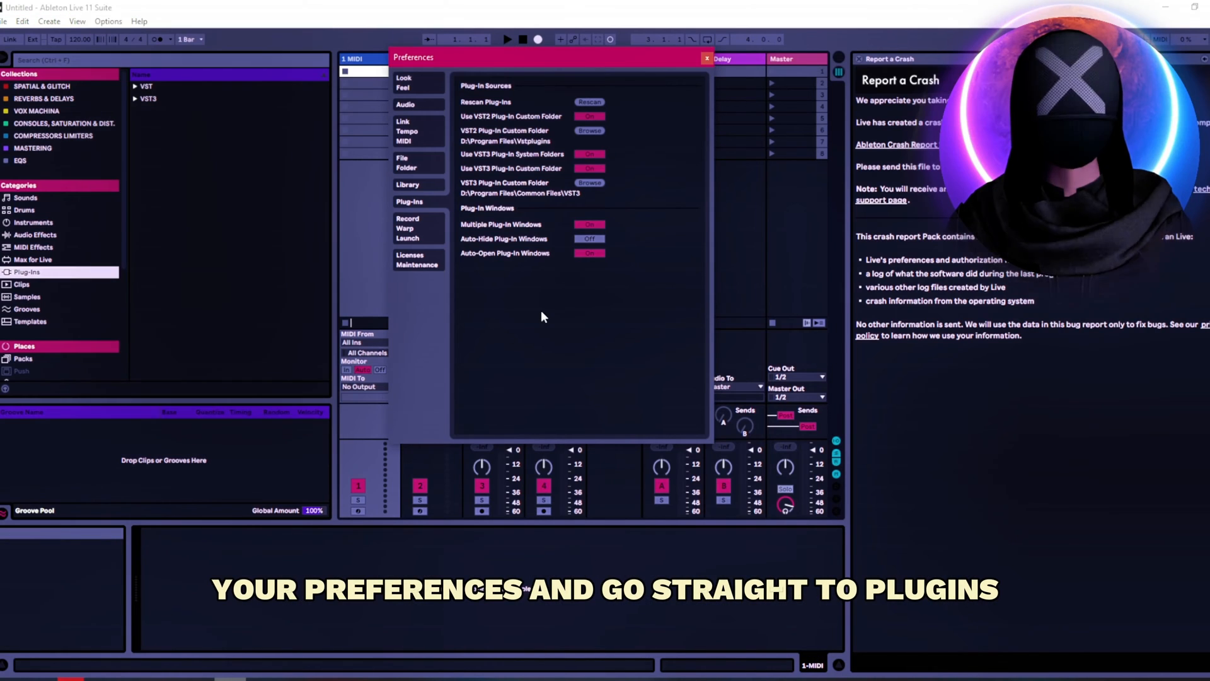
mouse_move(433, 199)
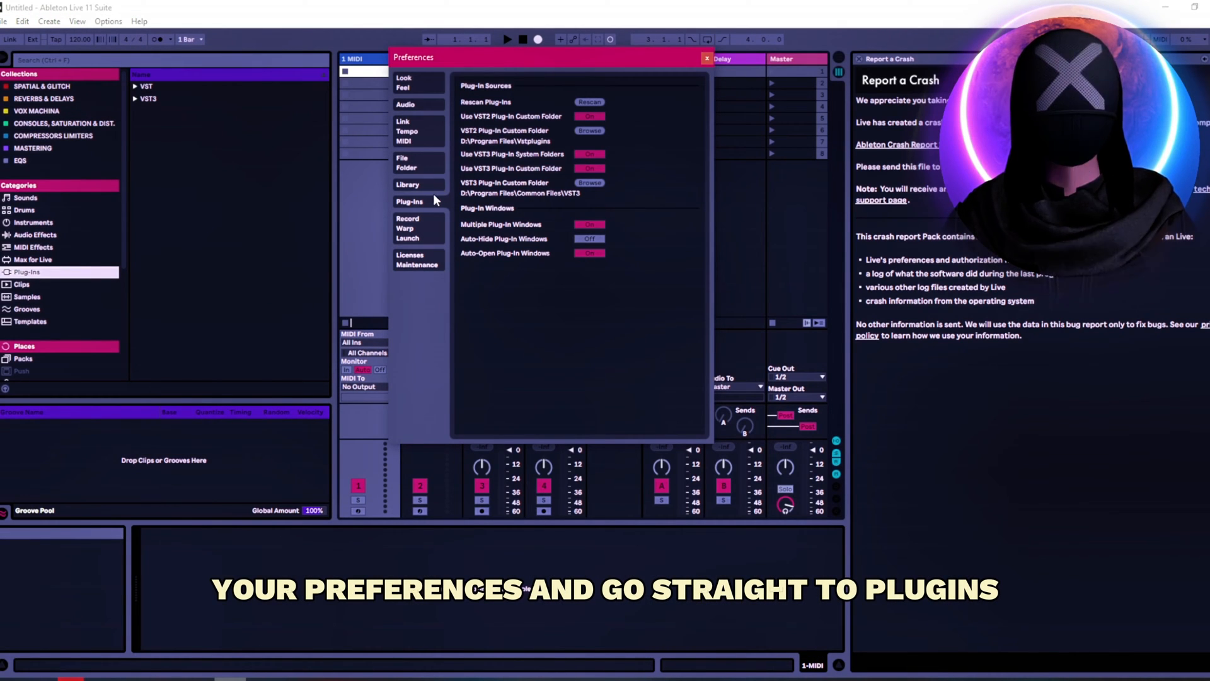
mouse_move(573, 114)
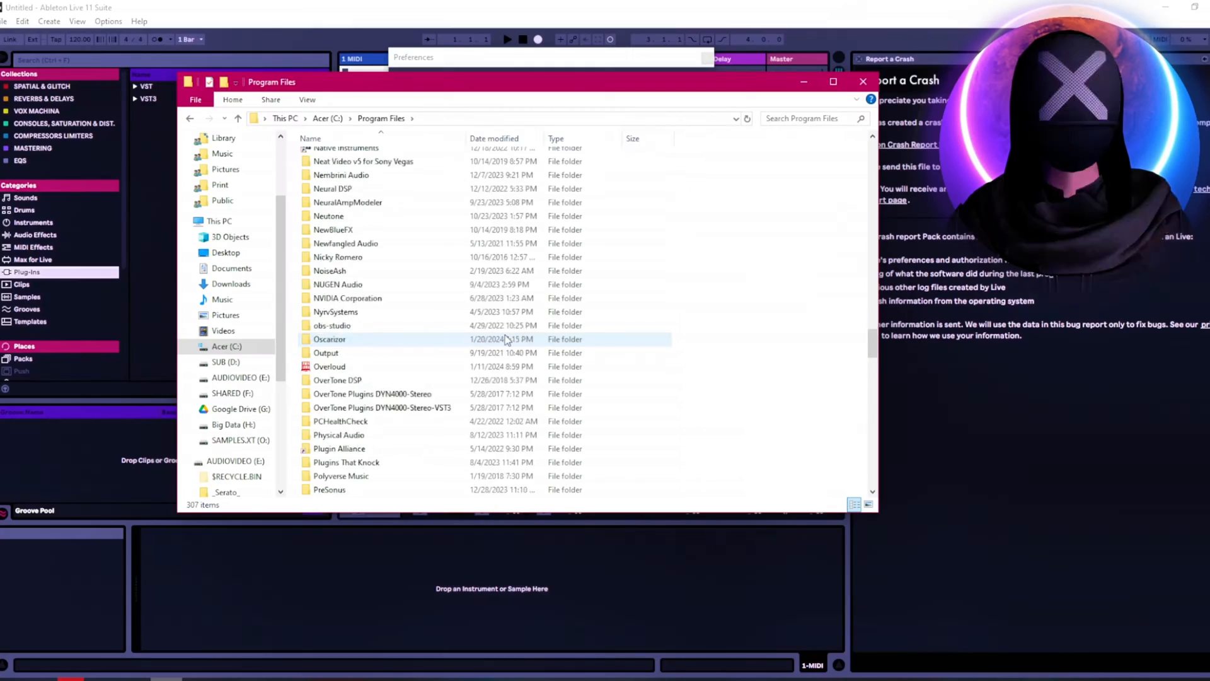
- Scroll through C:\Program Files and open the VSTPlugins folder
scroll("down", 3)
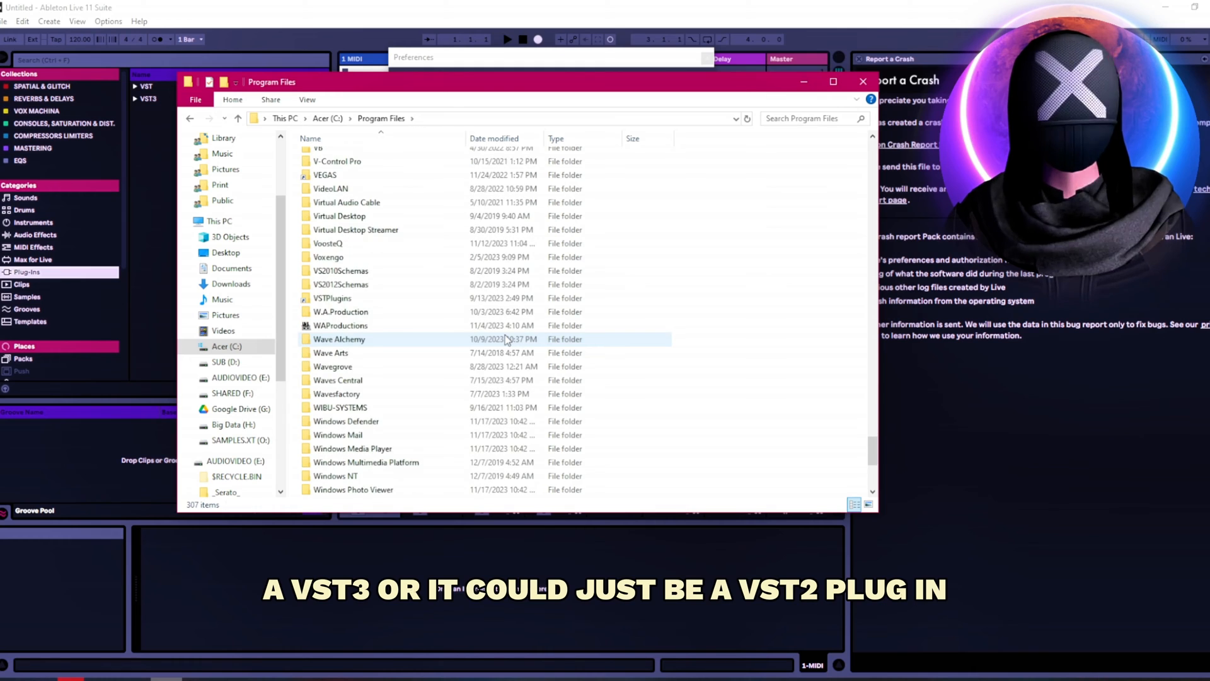
scroll("down", 3)
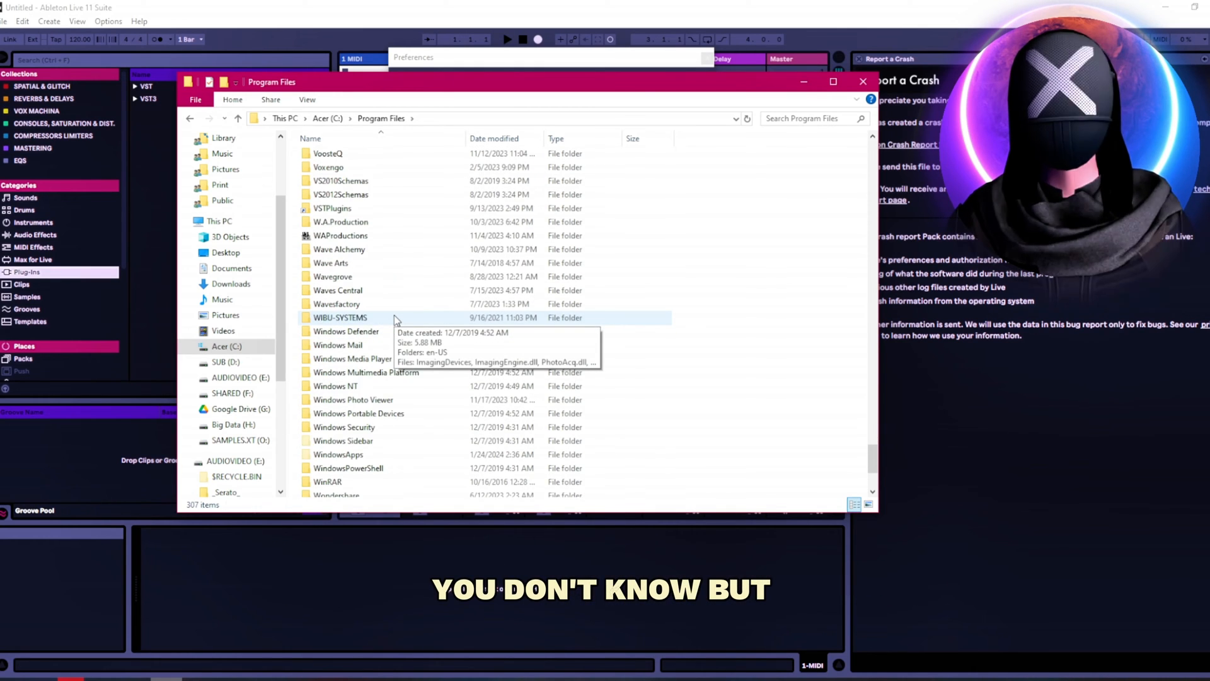
scroll("up", 3)
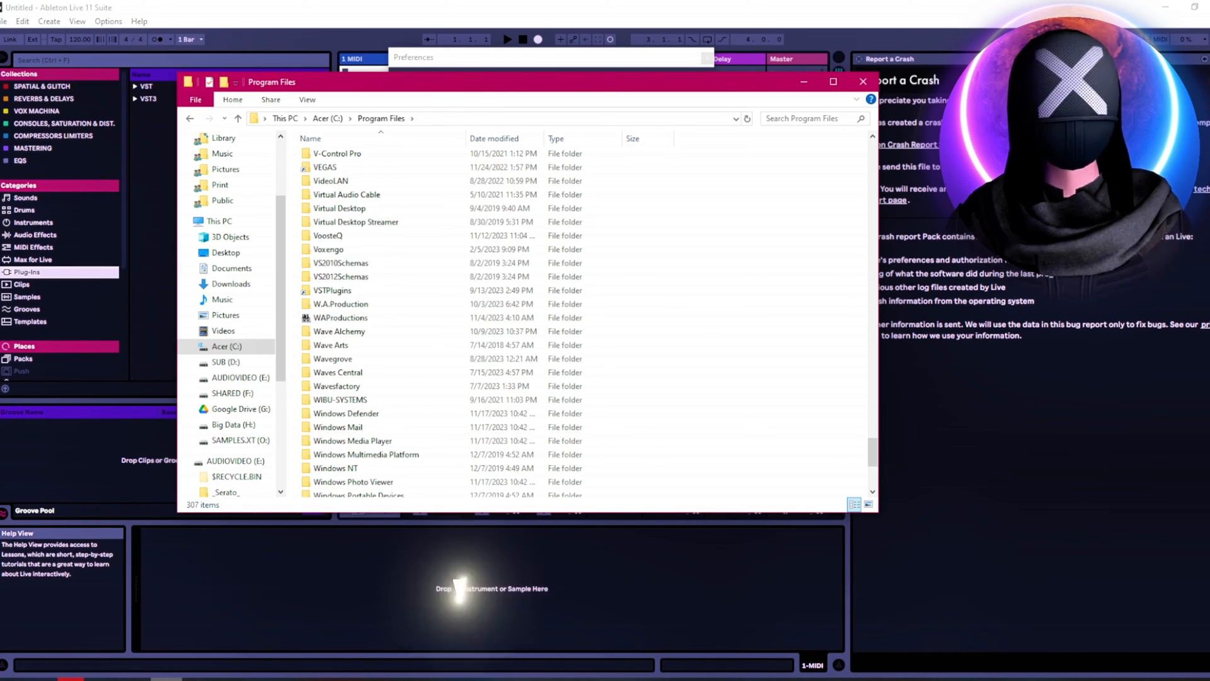
left_click(340, 262)
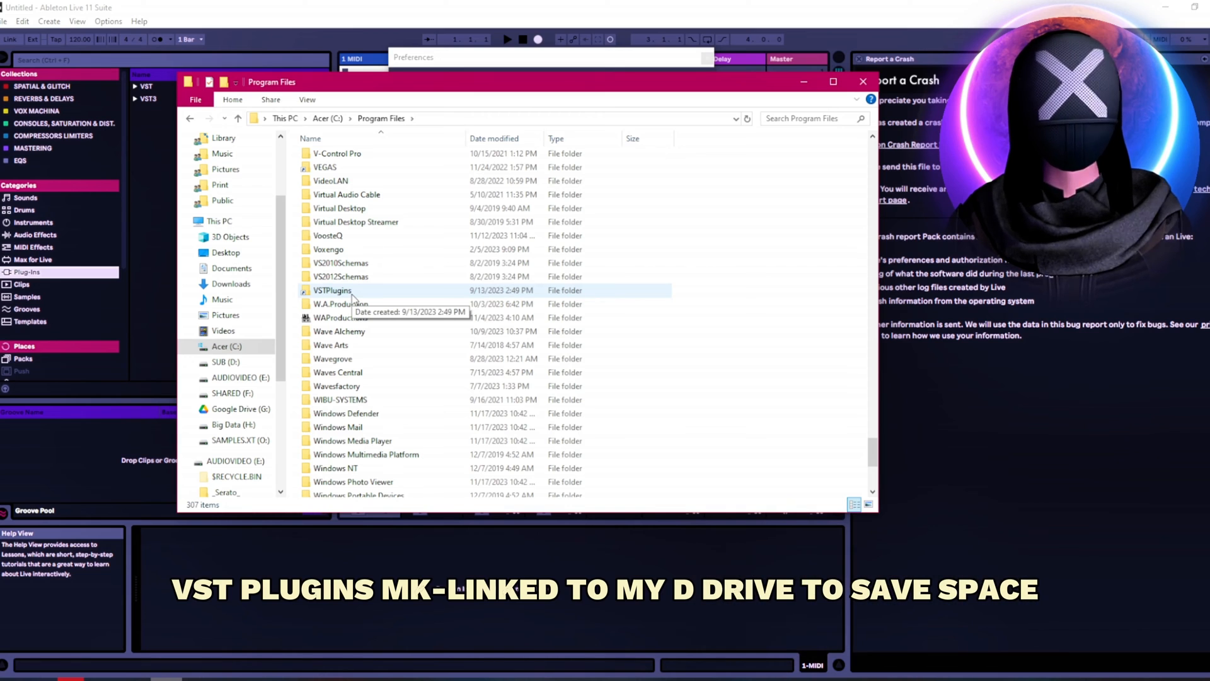
double_click(331, 289)
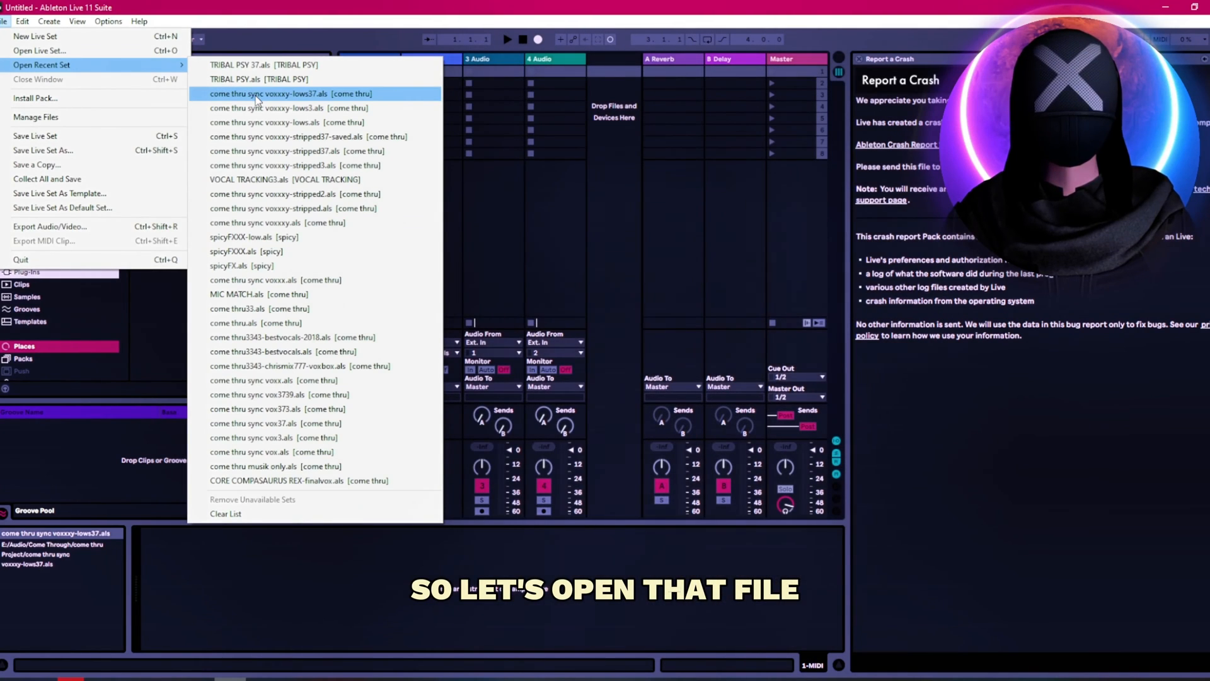
- Reopen come thru sync voxxxy-lows37.als from the recent sets list
left_click(289, 94)
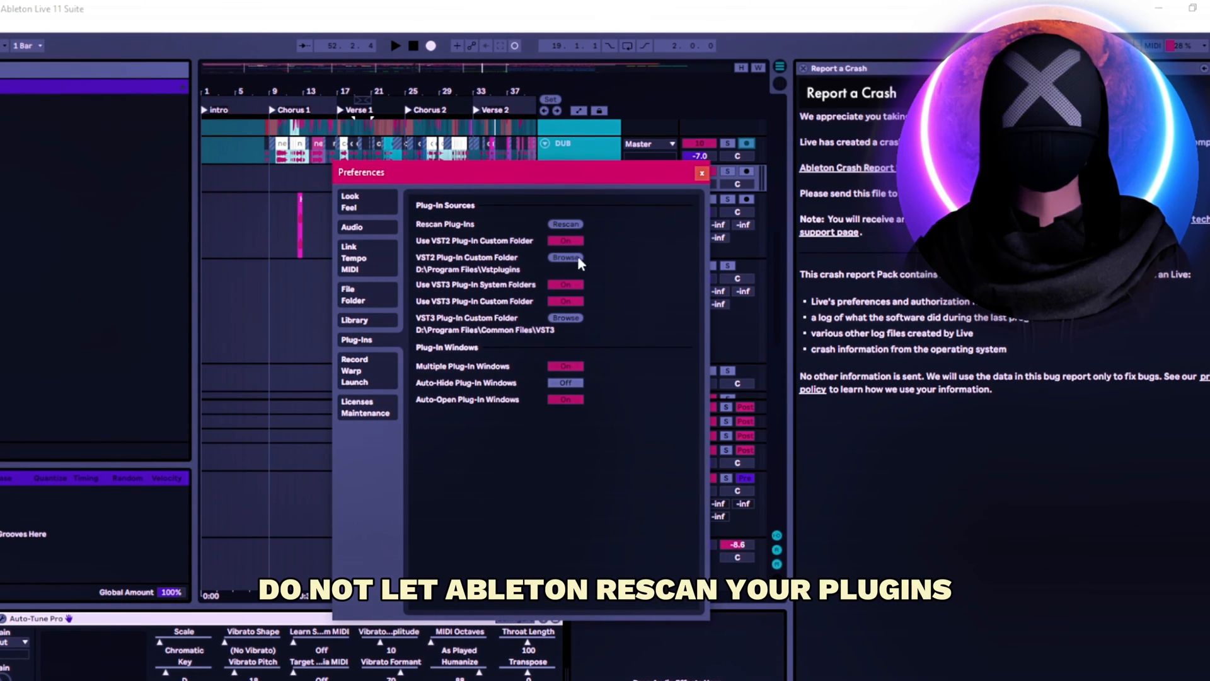
mouse_move(637, 241)
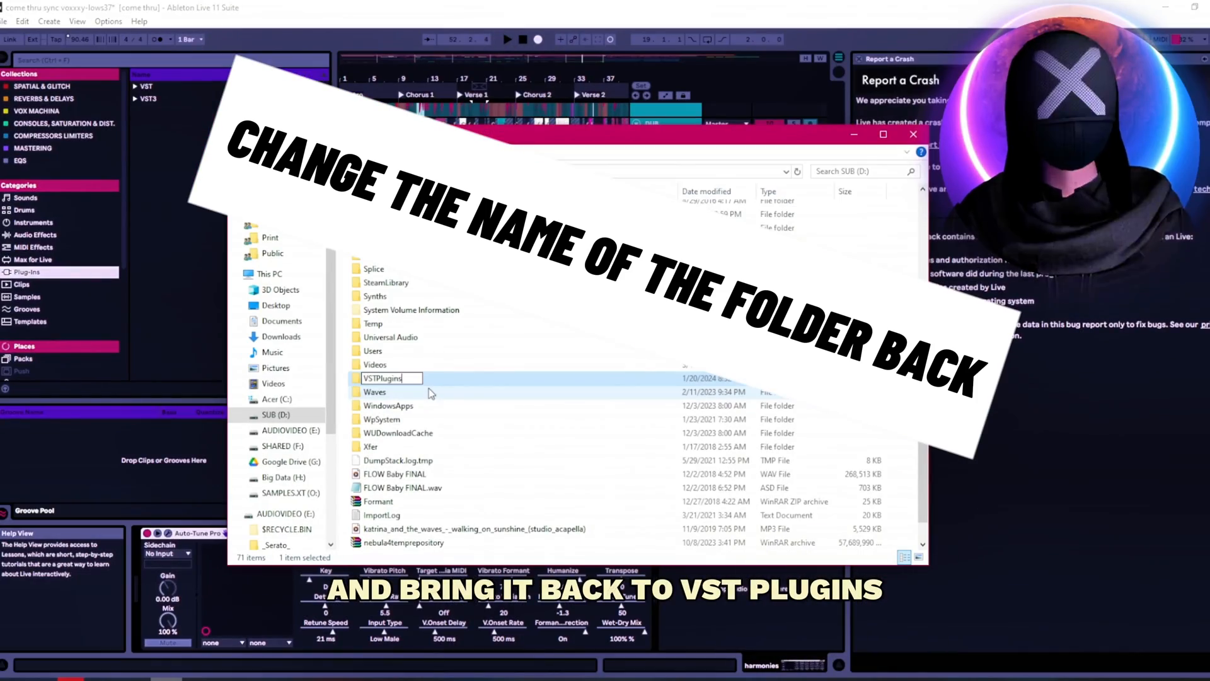
- Confirm the D: drive plug-in folder's restored name, VSTPlugins
left_click(913, 134)
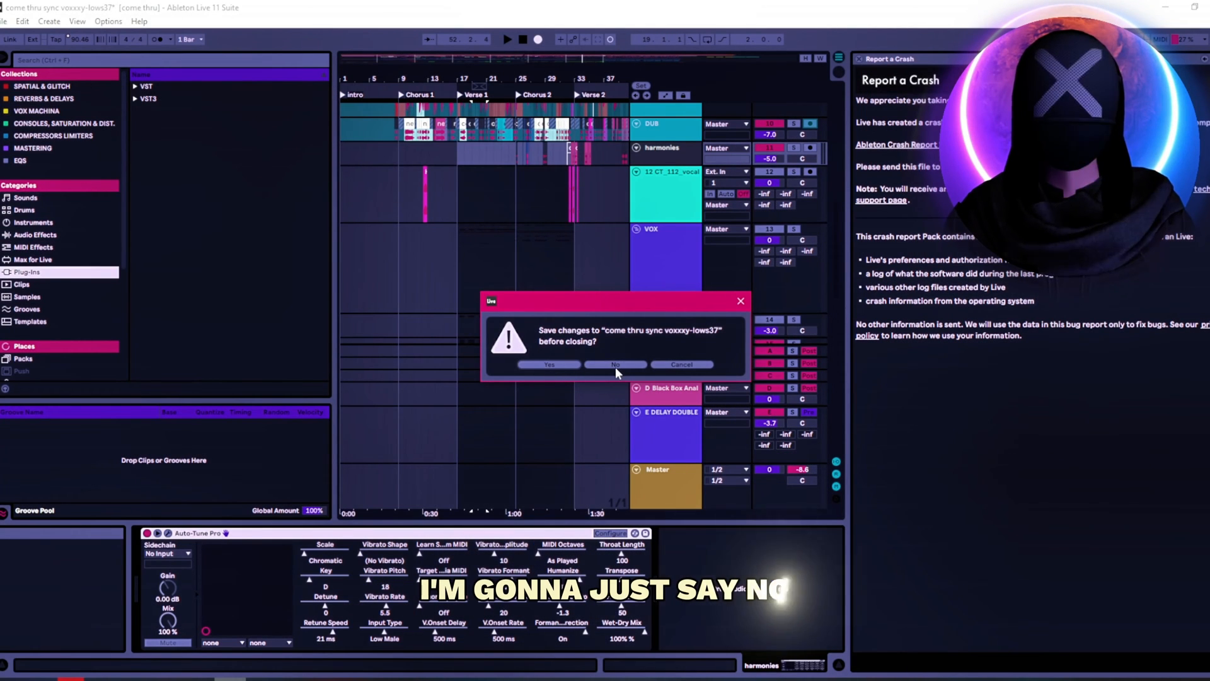
left_click(615, 365)
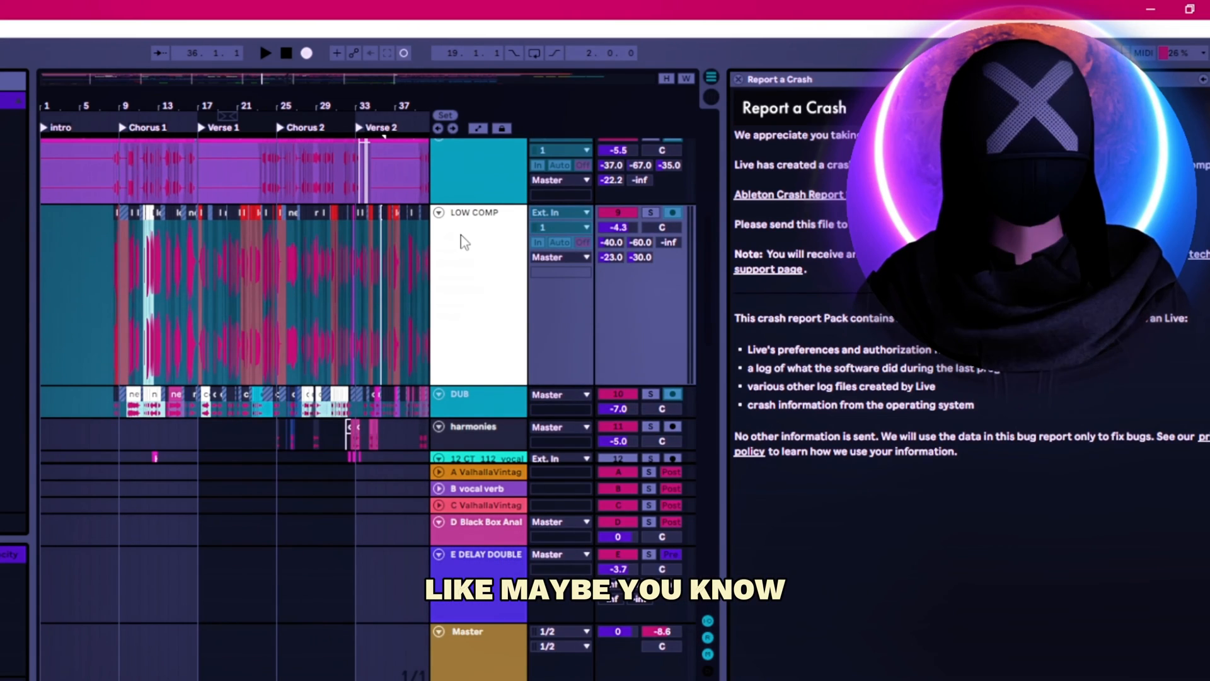
mouse_move(444, 310)
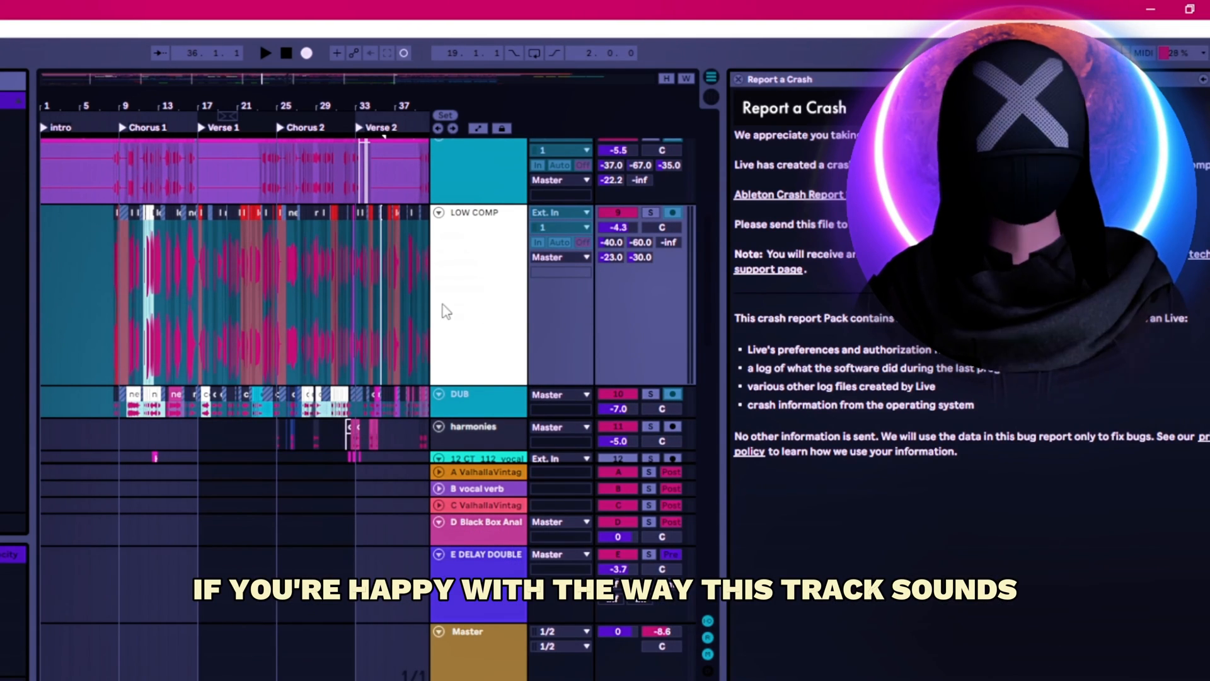
mouse_move(275, 192)
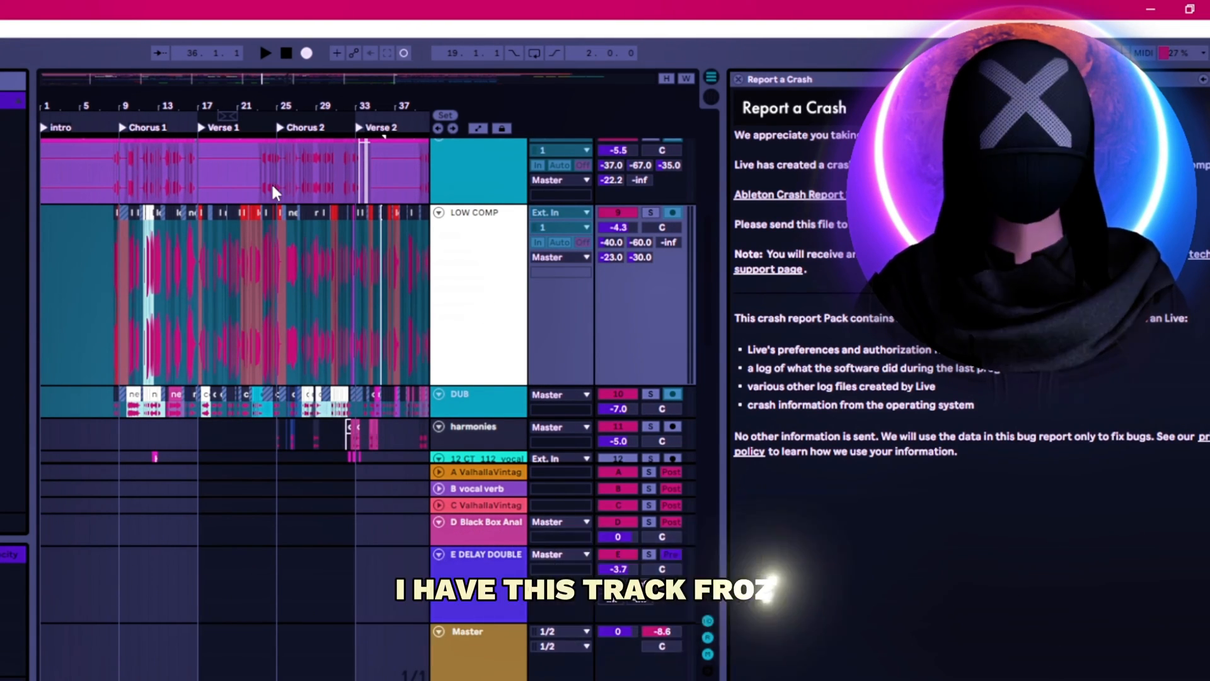